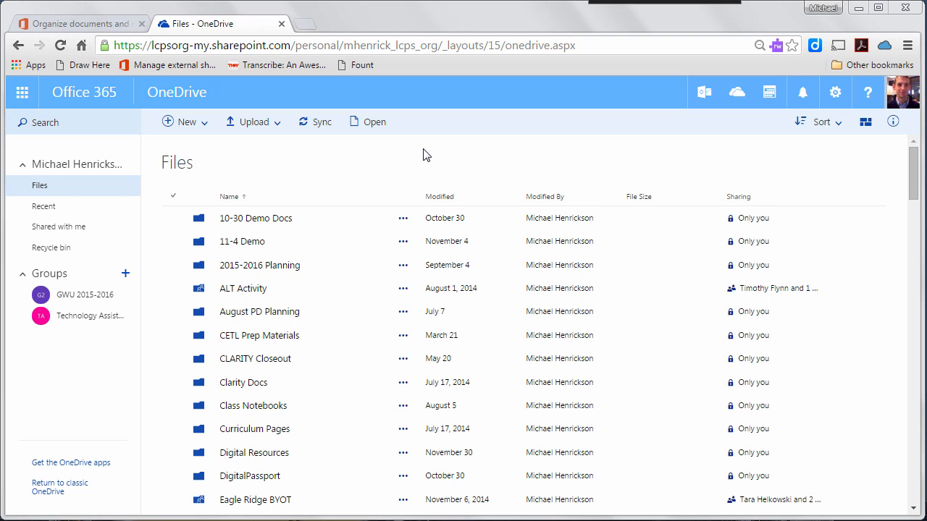
mouse_move(394, 154)
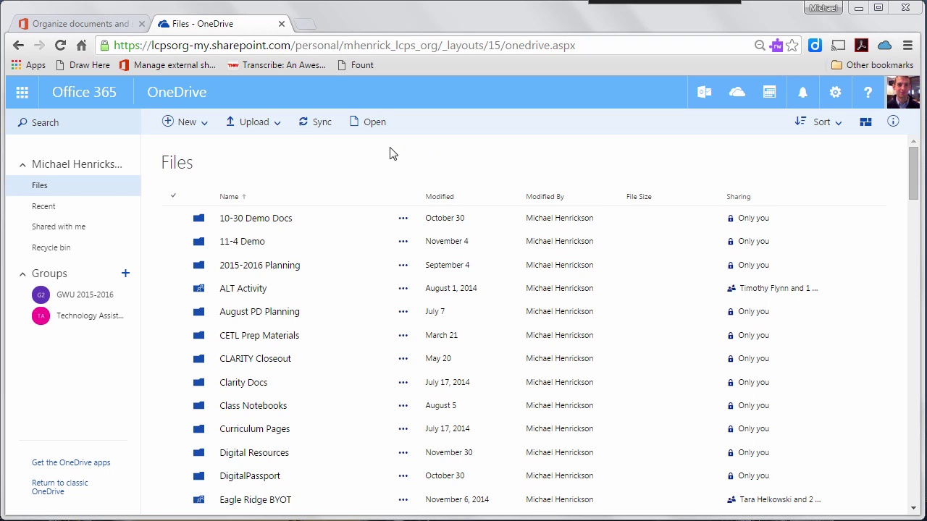
mouse_move(102, 417)
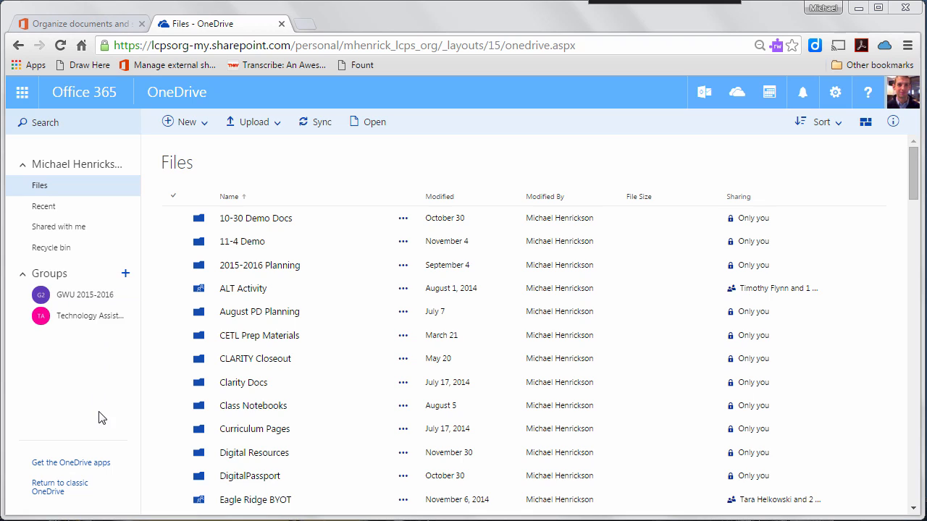
mouse_move(57, 486)
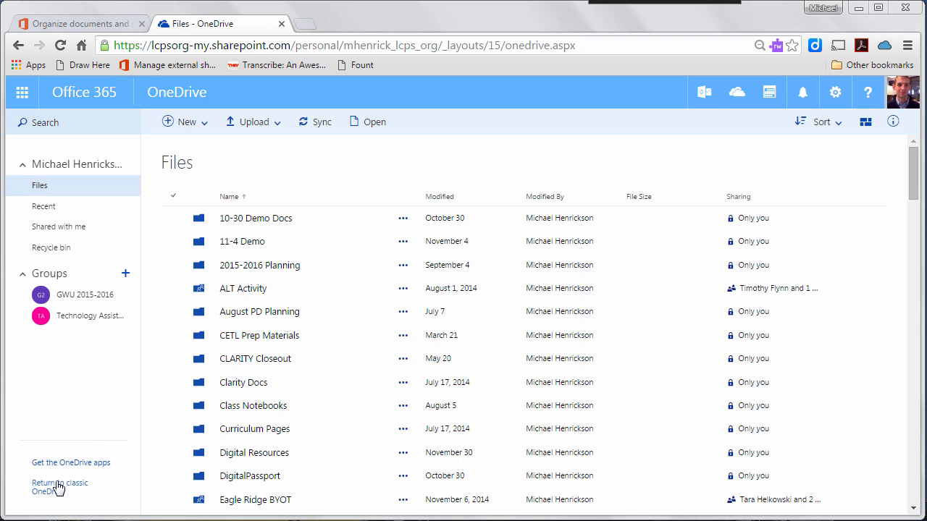
mouse_move(59, 487)
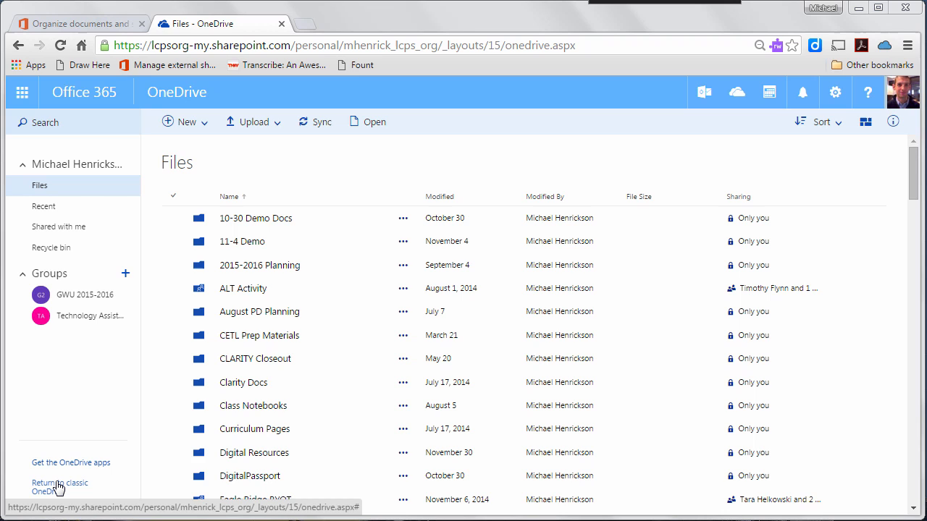
- Return the Files library to the classic OneDrive view
click(59, 486)
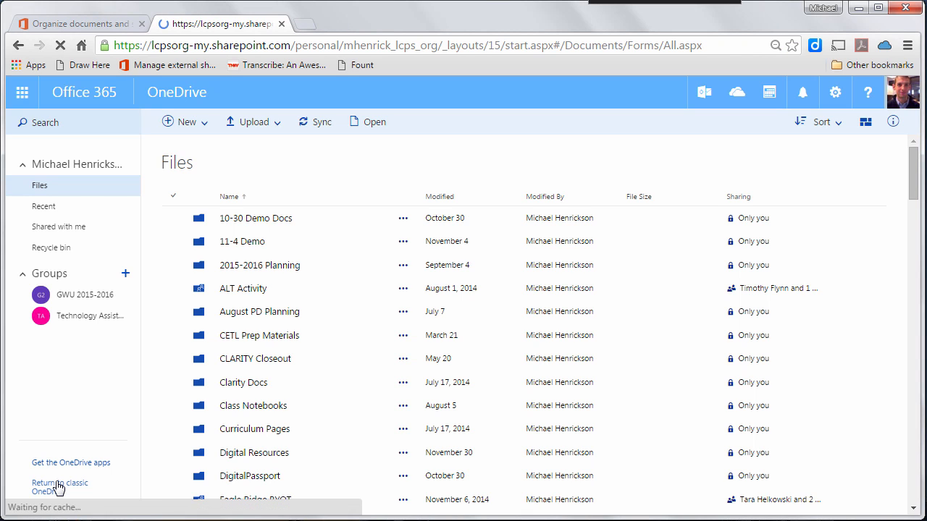
- Load the classic Documents library and bring up the gear Settings menu
click(59, 486)
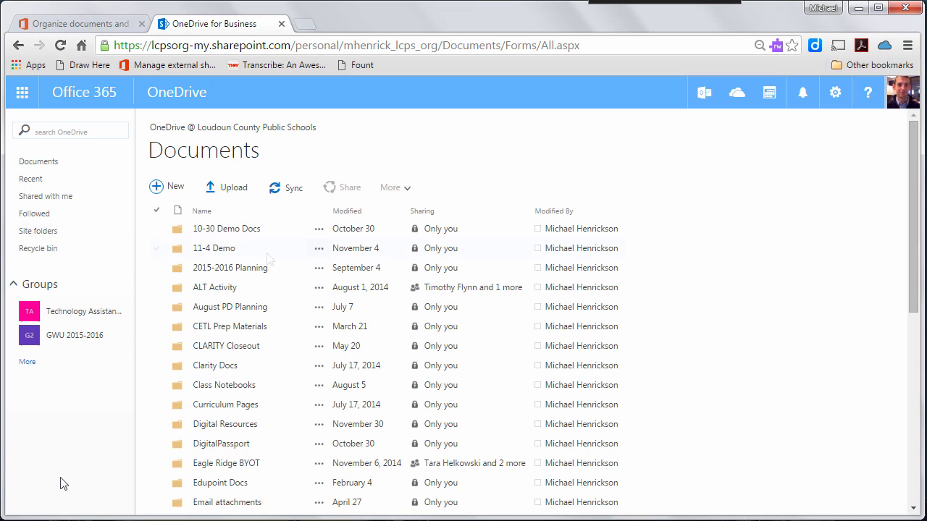
click(156, 249)
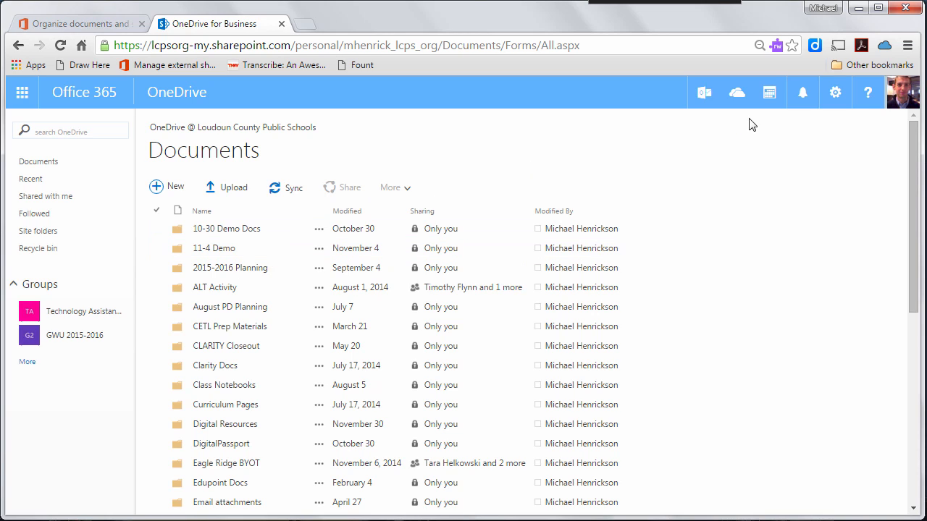
click(834, 92)
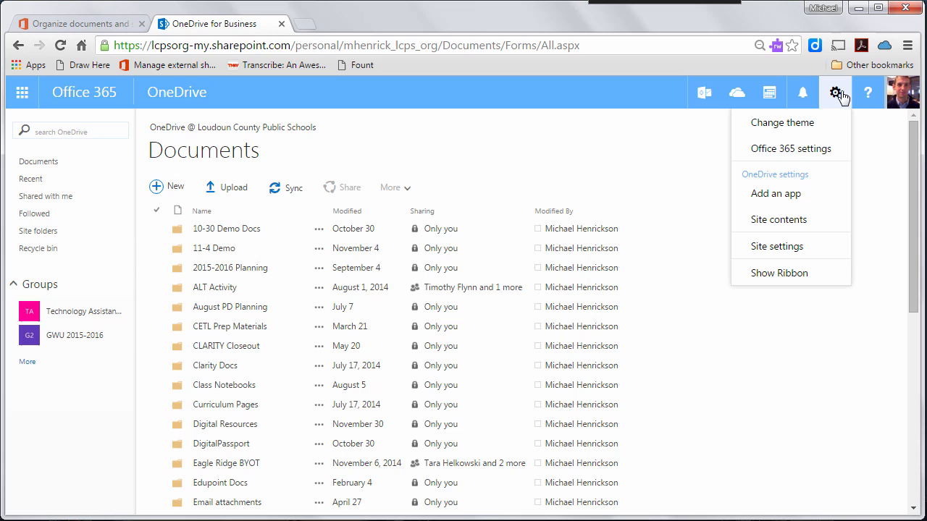
mouse_move(779, 272)
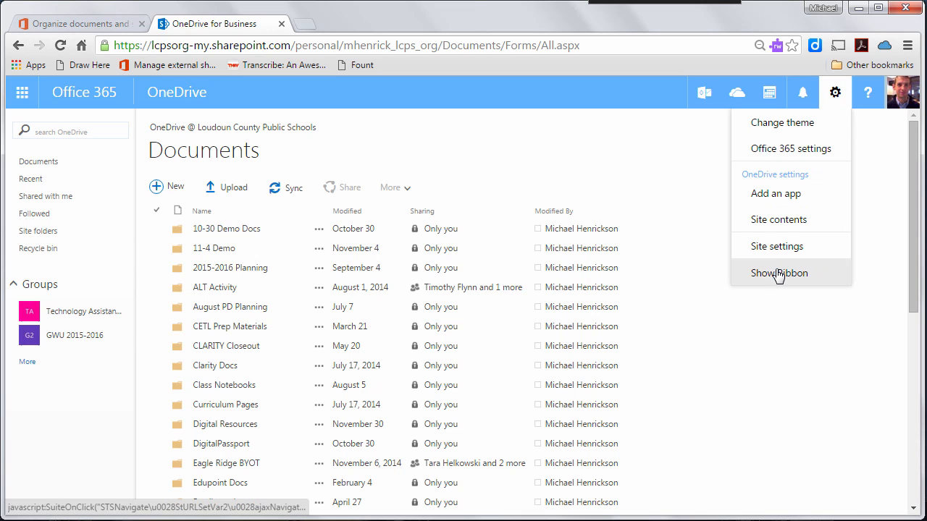
mouse_move(779, 272)
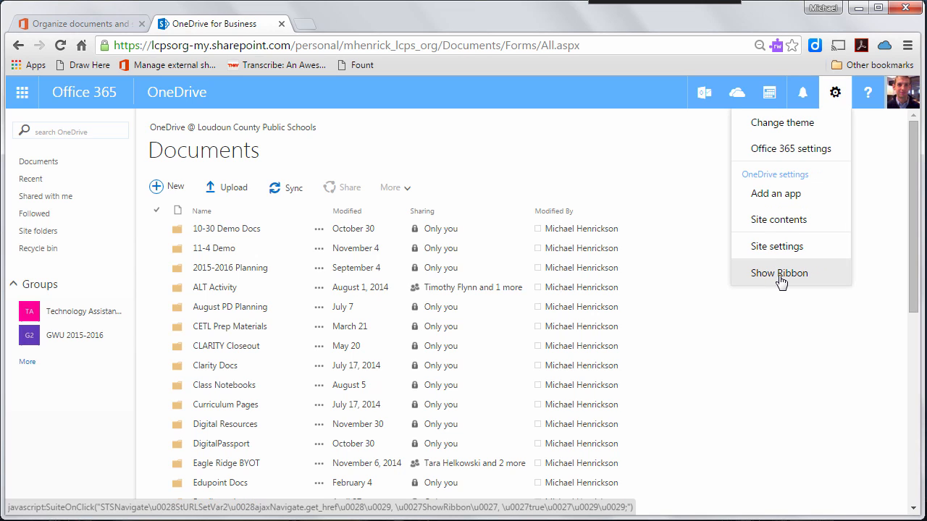
- Show the ribbon, glance at the LIBRARY commands, and return to the FILES commands
click(779, 272)
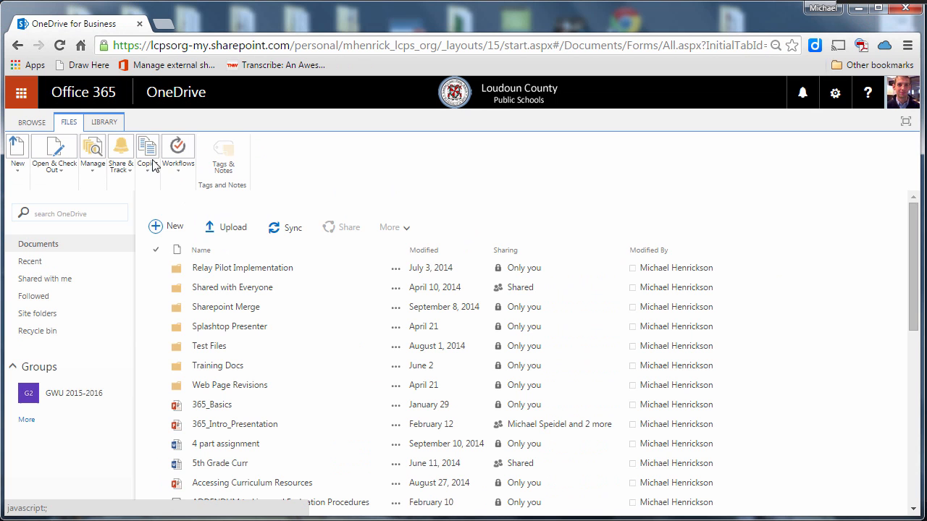
mouse_move(148, 147)
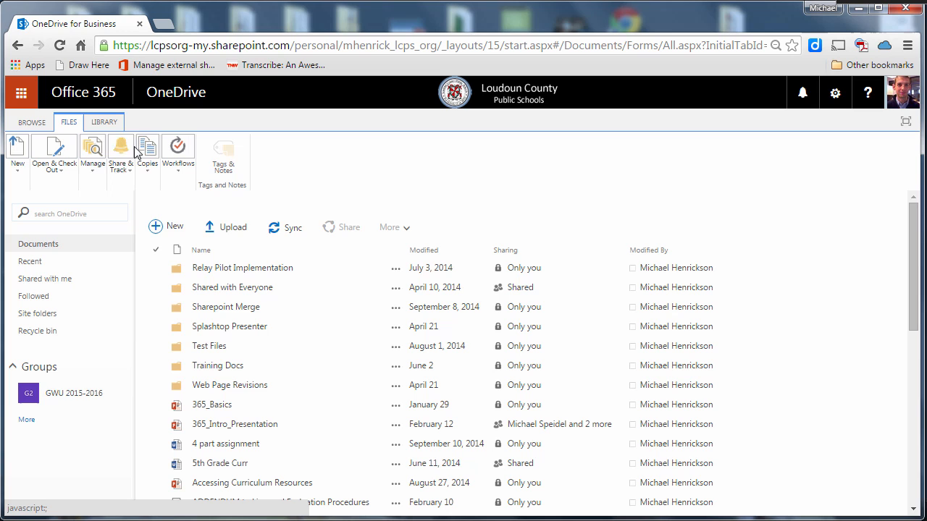
mouse_move(50, 129)
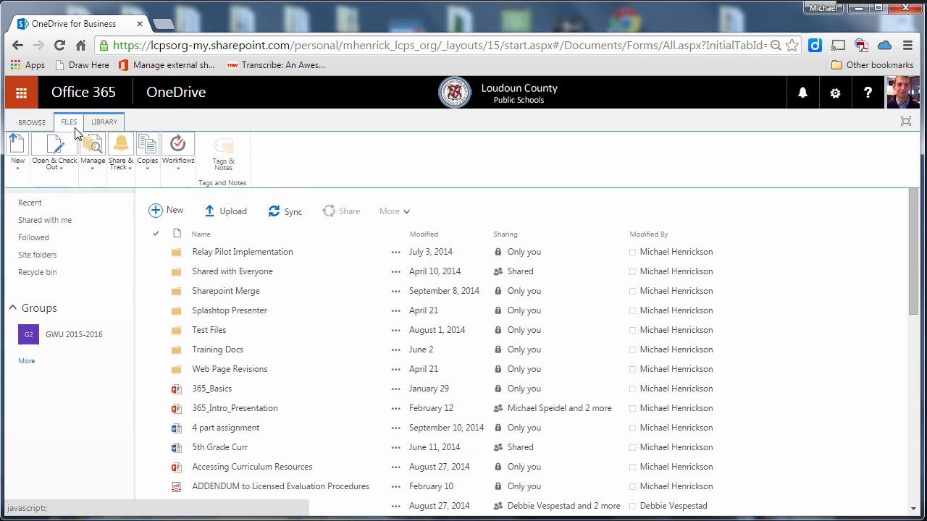
click(104, 122)
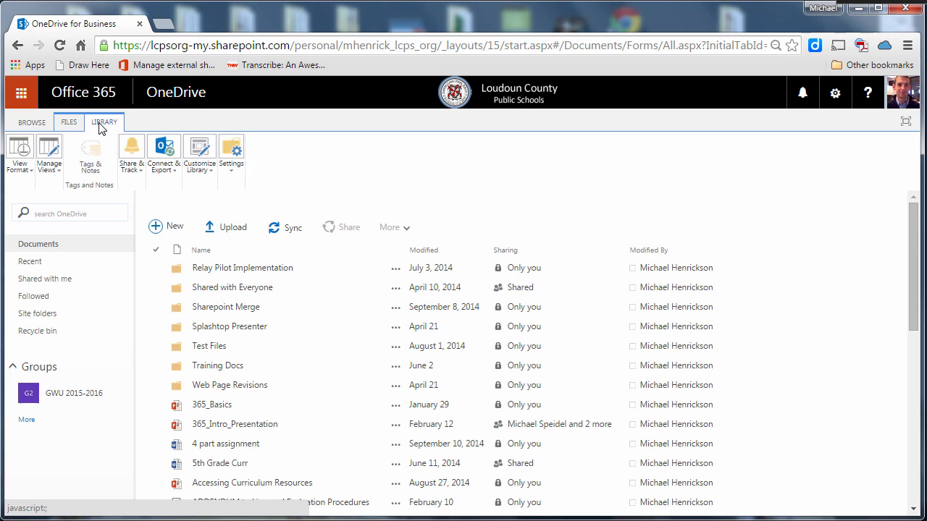
mouse_move(162, 147)
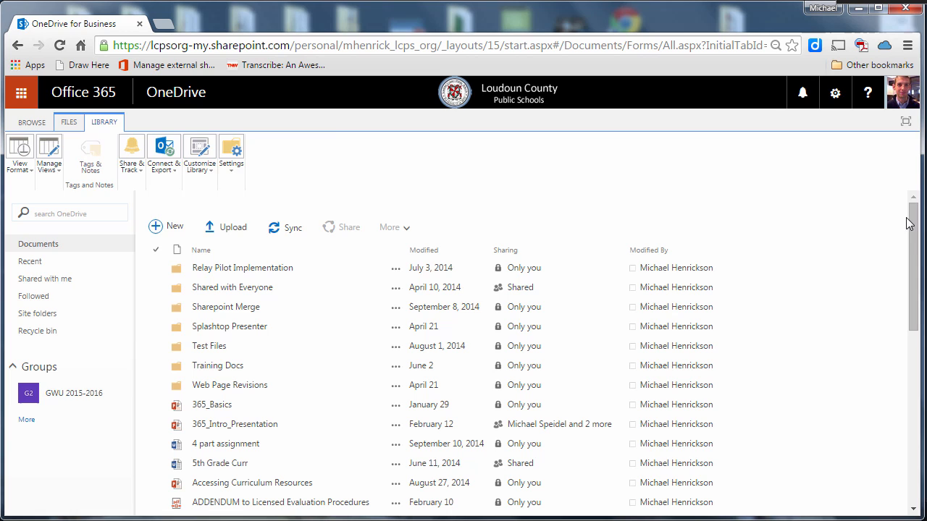
click(69, 121)
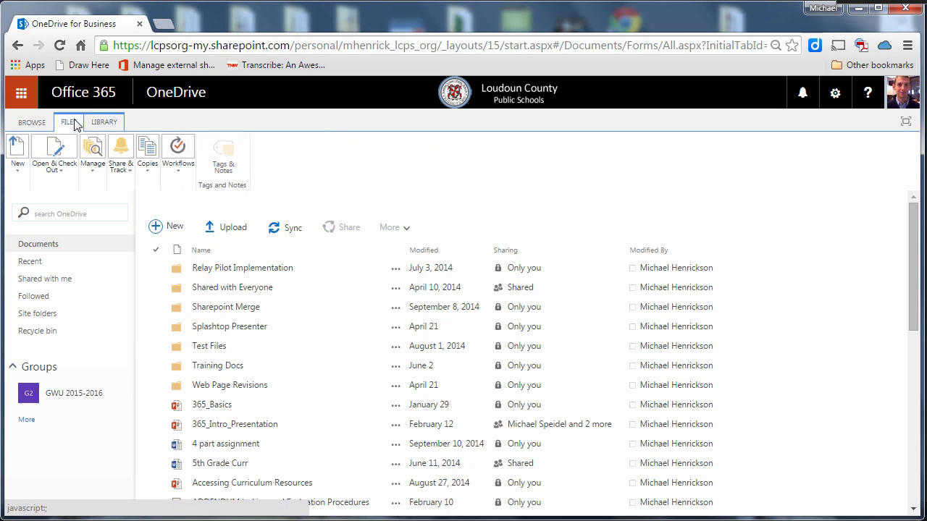
mouse_move(835, 211)
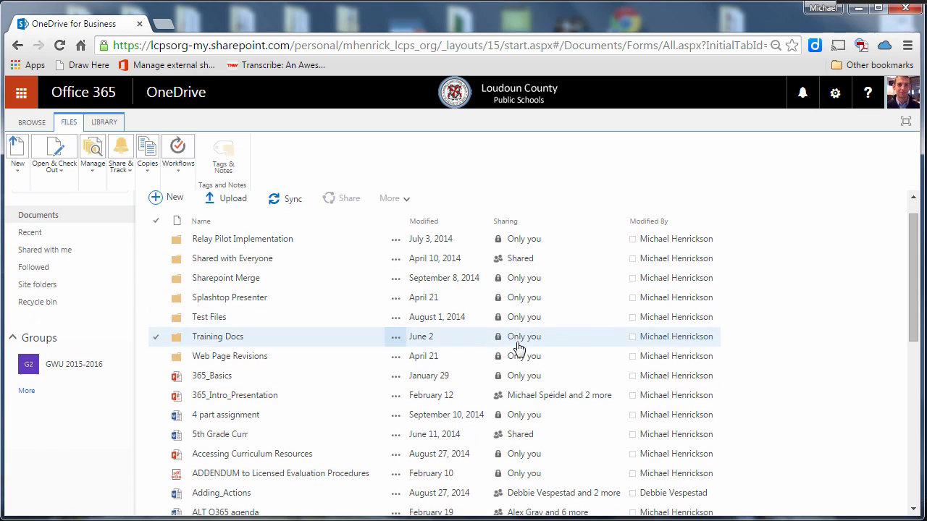
- Select 365_Basics and bring up its Alert Me choices under Share & Track
click(156, 375)
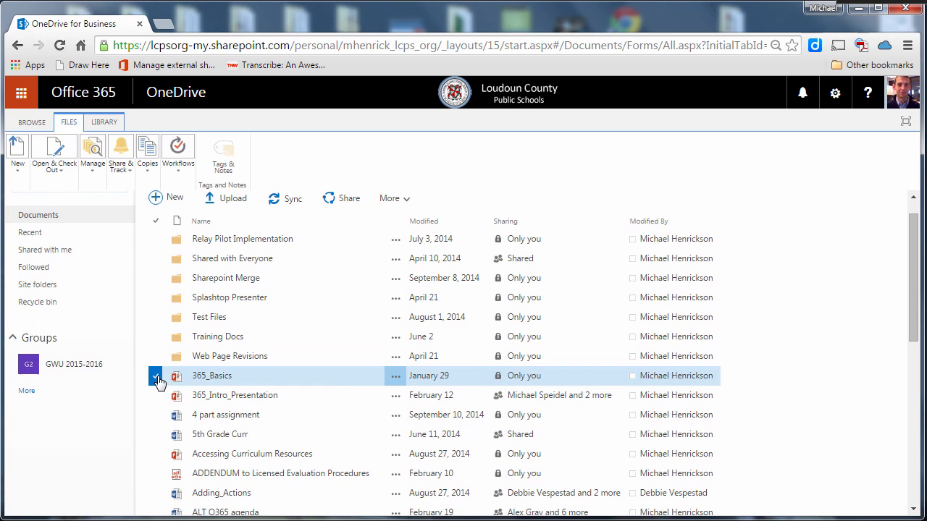
click(155, 375)
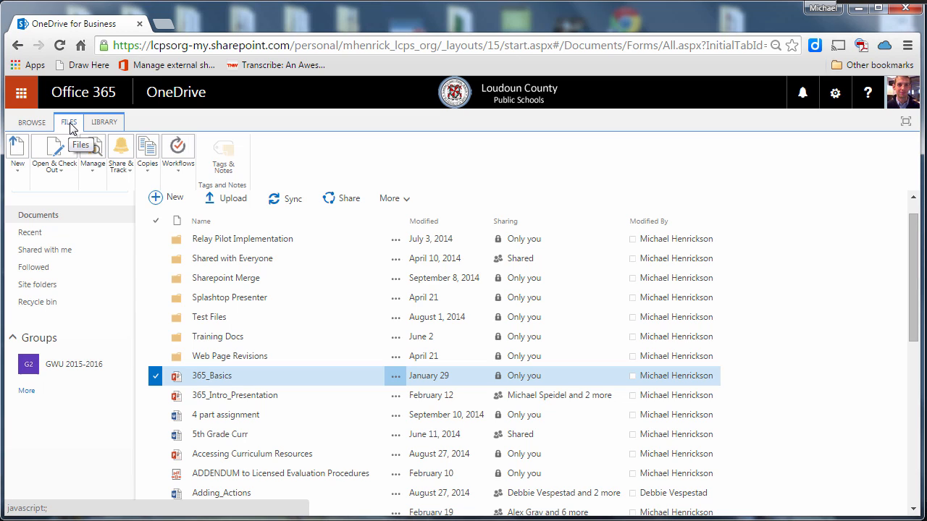
mouse_move(120, 152)
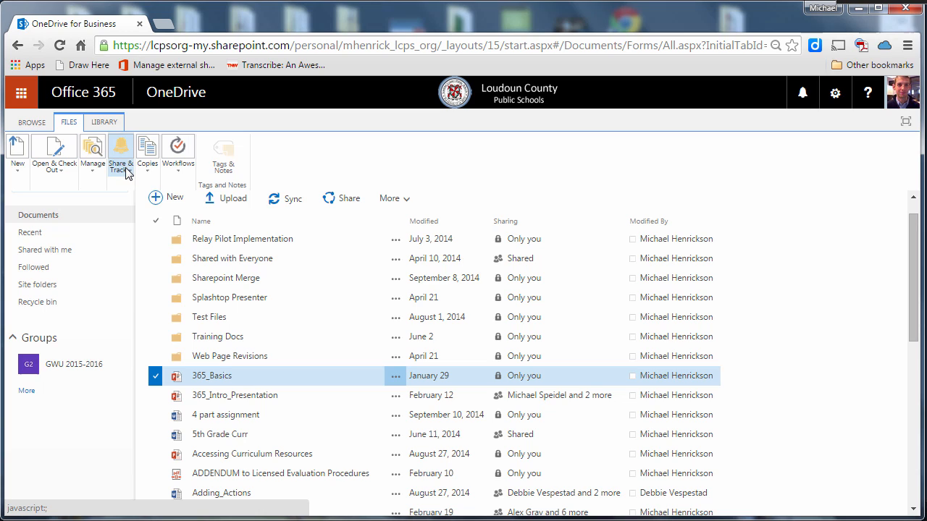
click(121, 153)
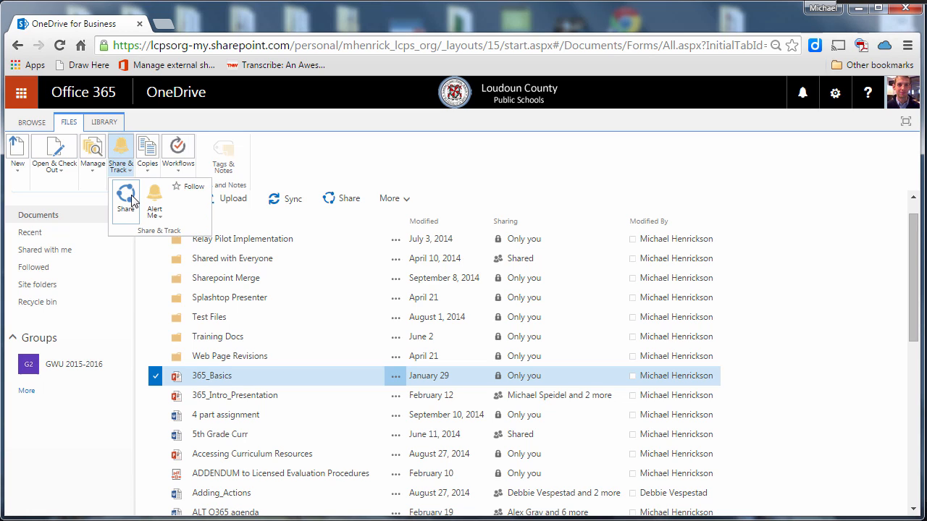
mouse_move(153, 201)
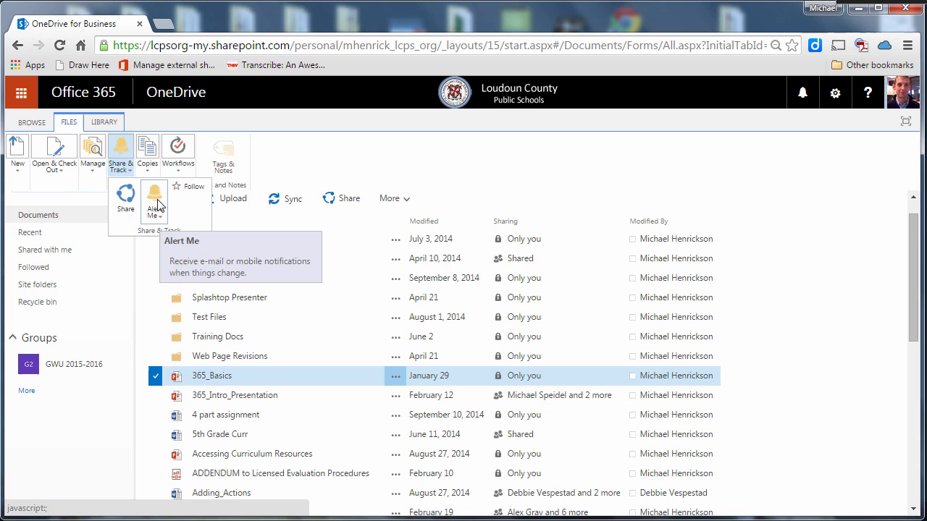
click(153, 203)
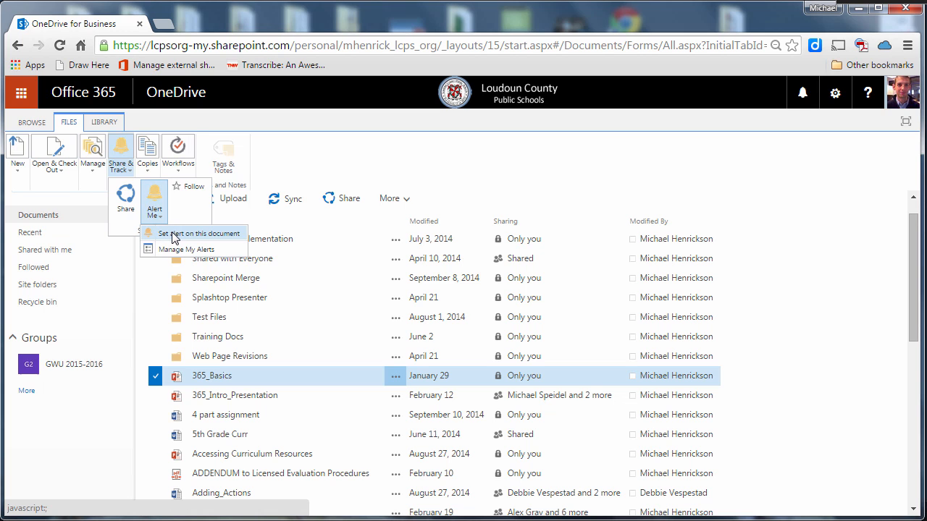
- Create an immediate e-mail alert on 365_Basics for when someone else changes the document
click(195, 233)
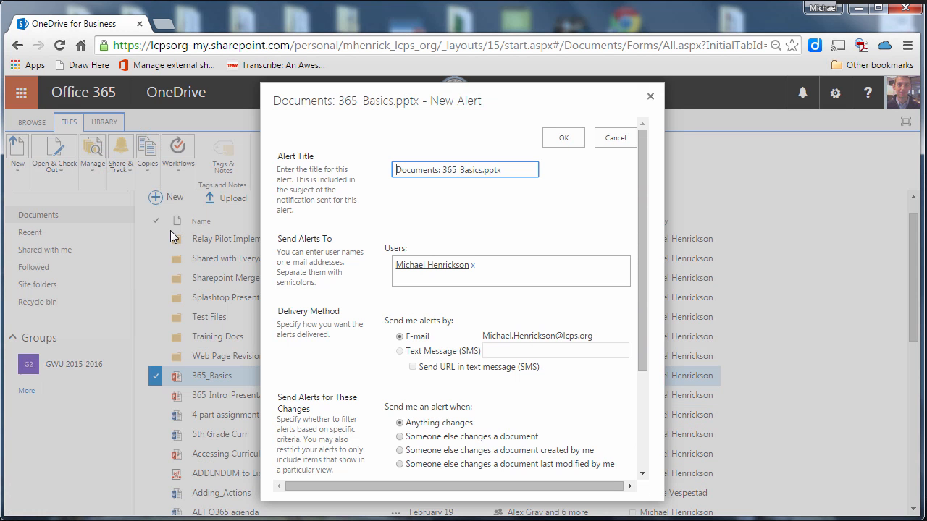
mouse_move(580, 220)
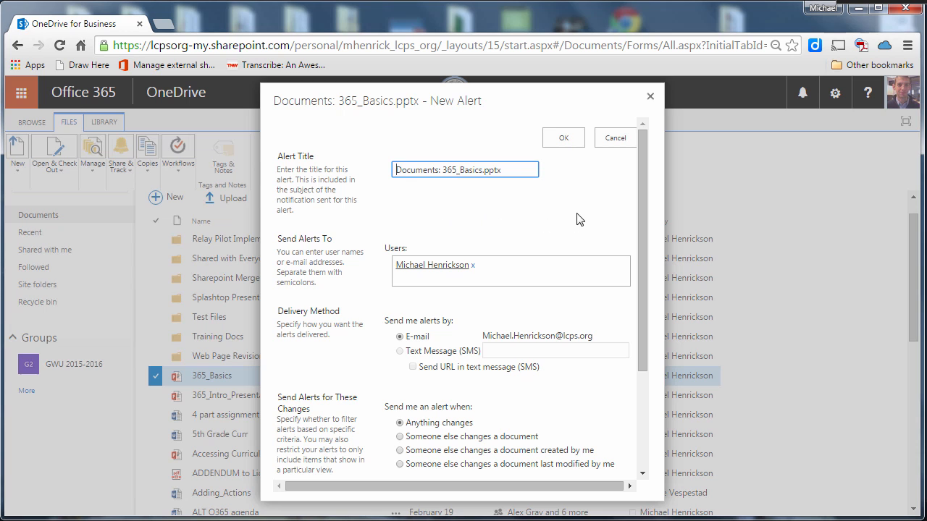
scroll(down, 3)
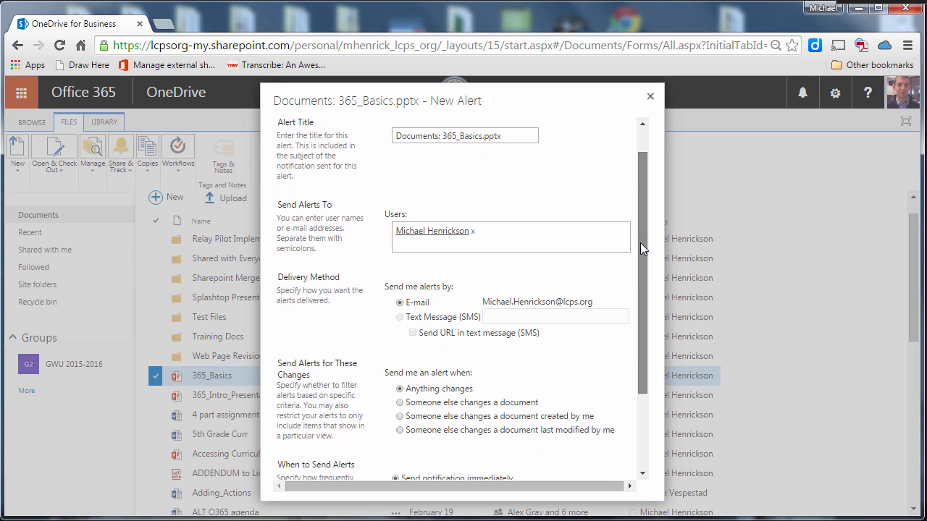
scroll(down, 3)
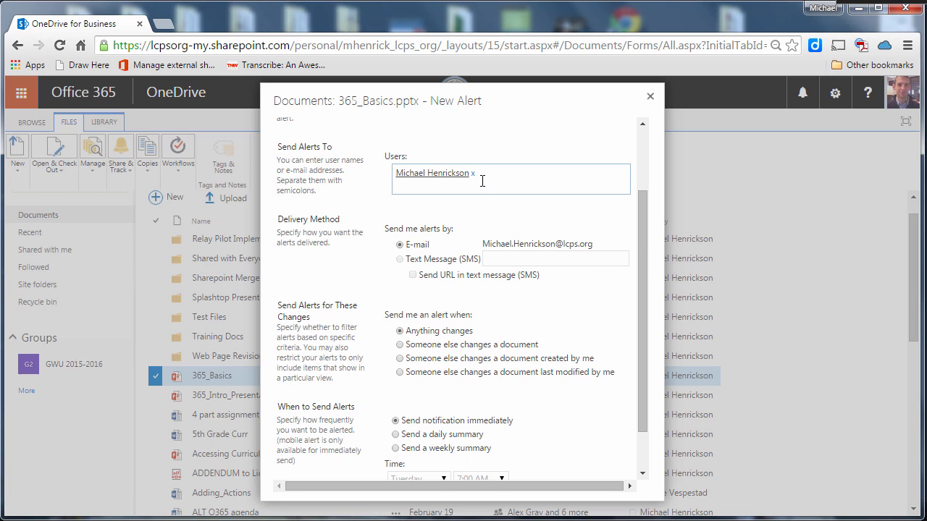
mouse_move(437, 252)
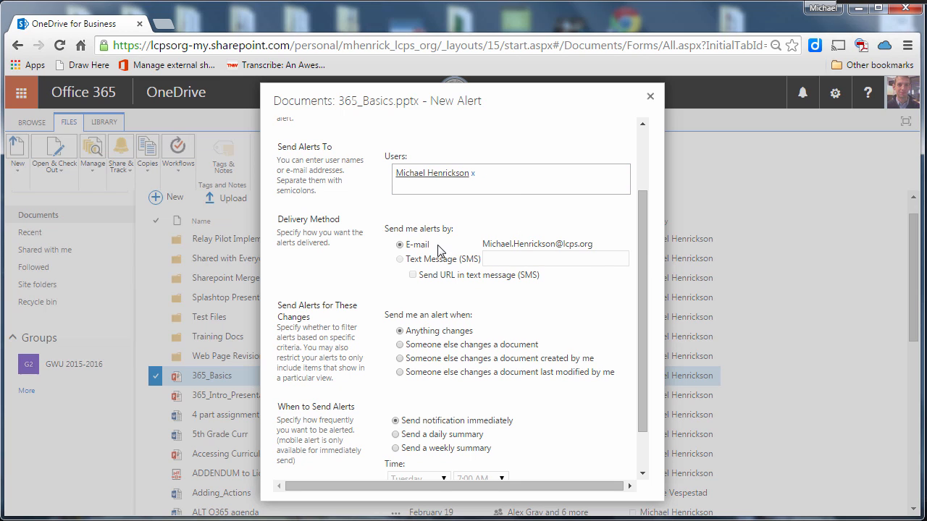
mouse_move(483, 263)
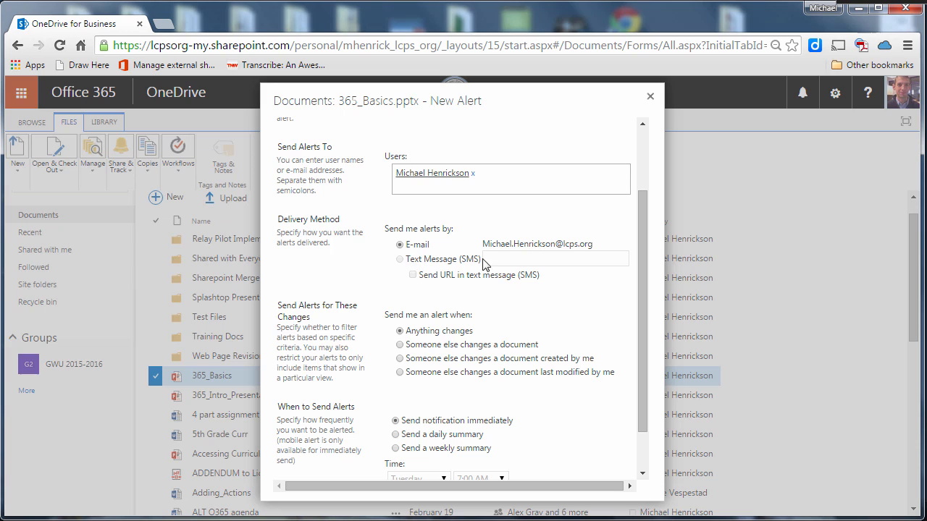
scroll(down, 3)
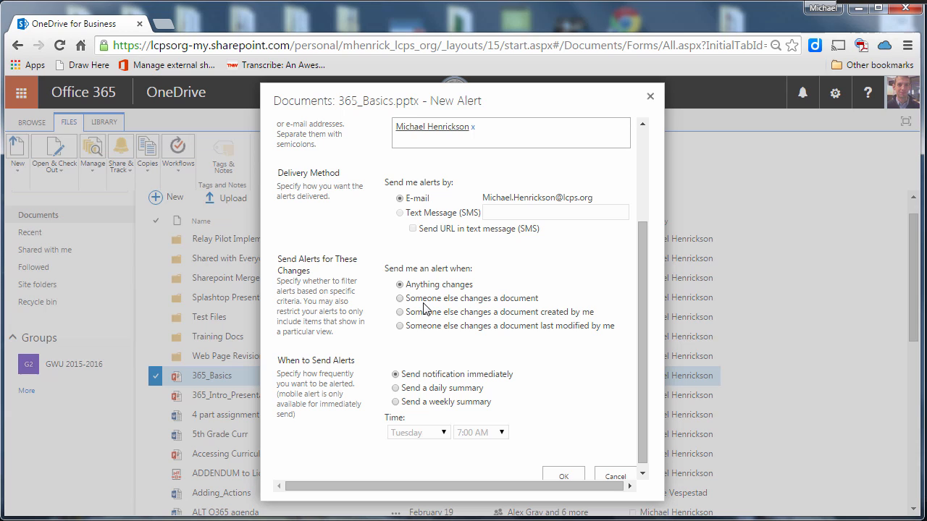
scroll(down, 3)
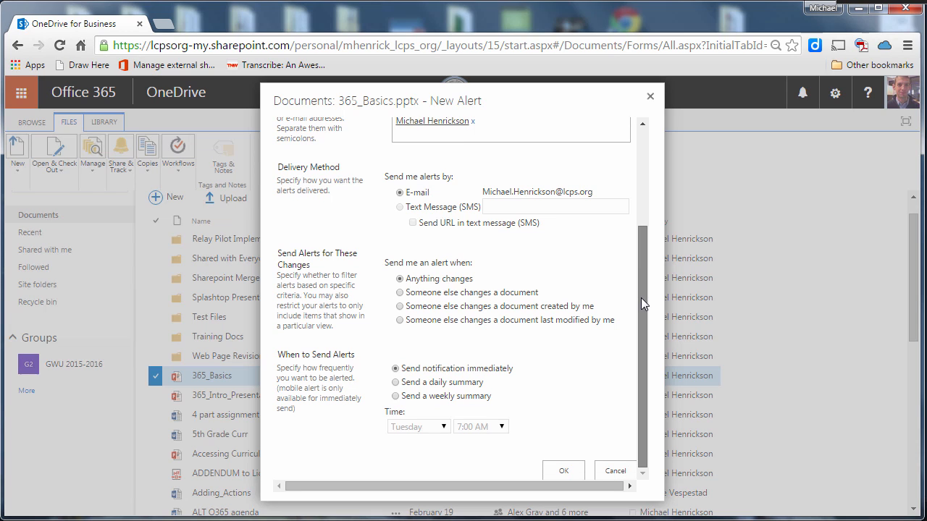
mouse_move(402, 297)
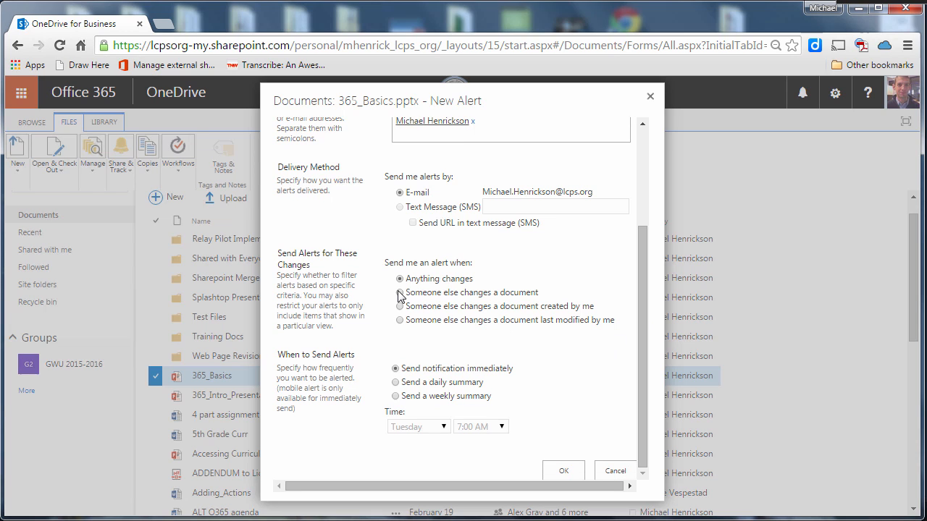
click(399, 292)
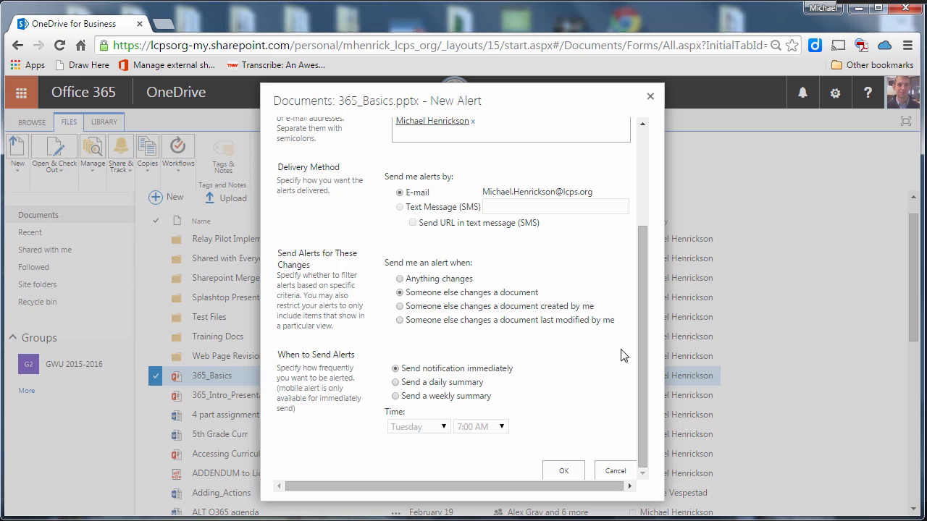
mouse_move(403, 383)
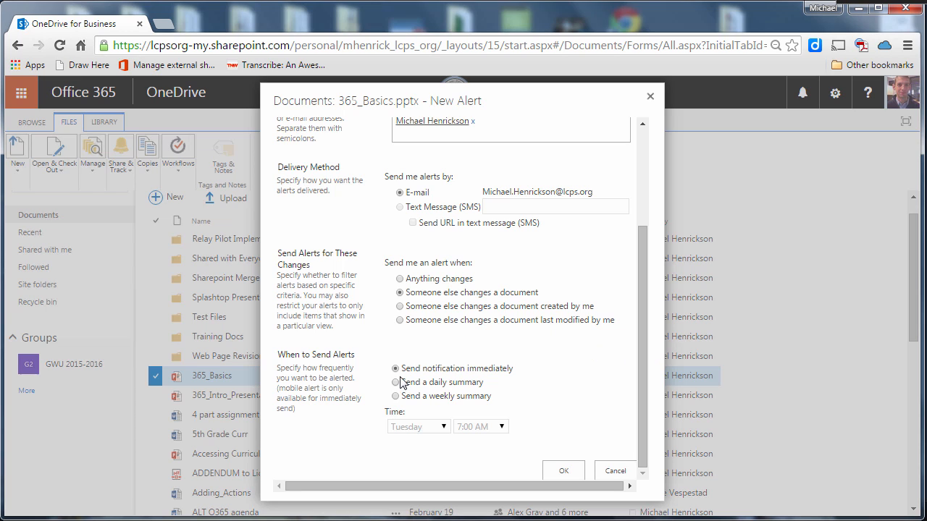
mouse_move(506, 396)
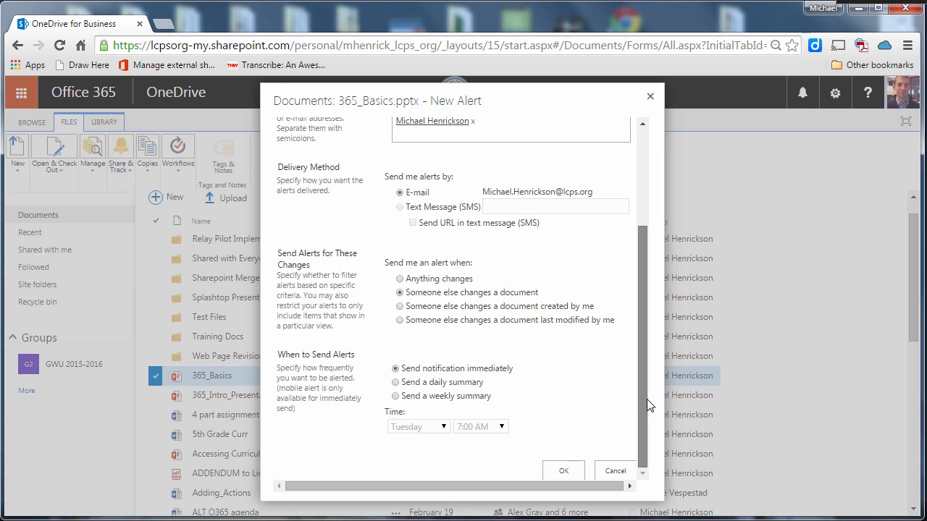
click(564, 470)
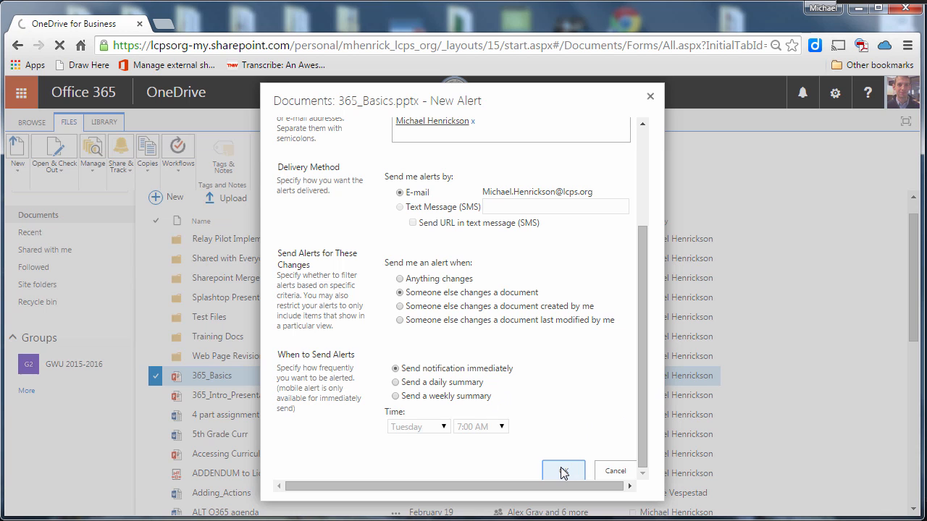
click(563, 471)
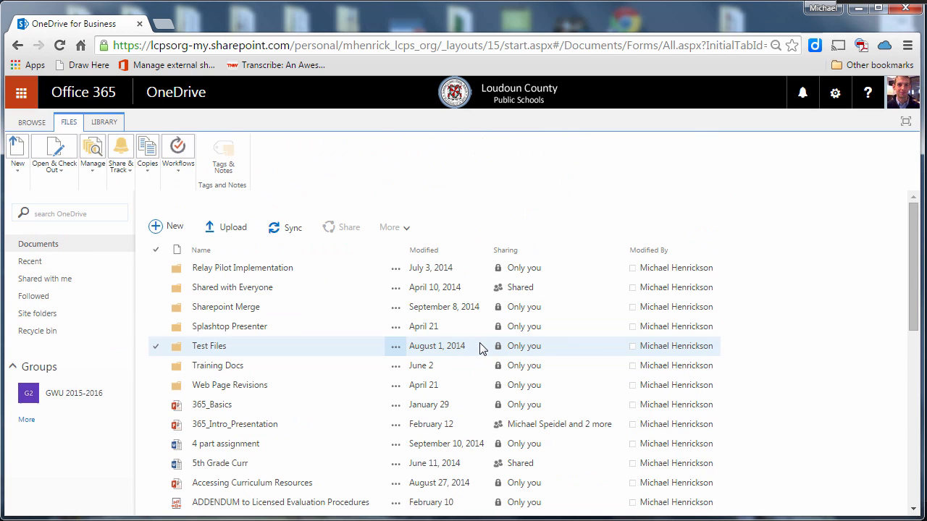
mouse_move(490, 345)
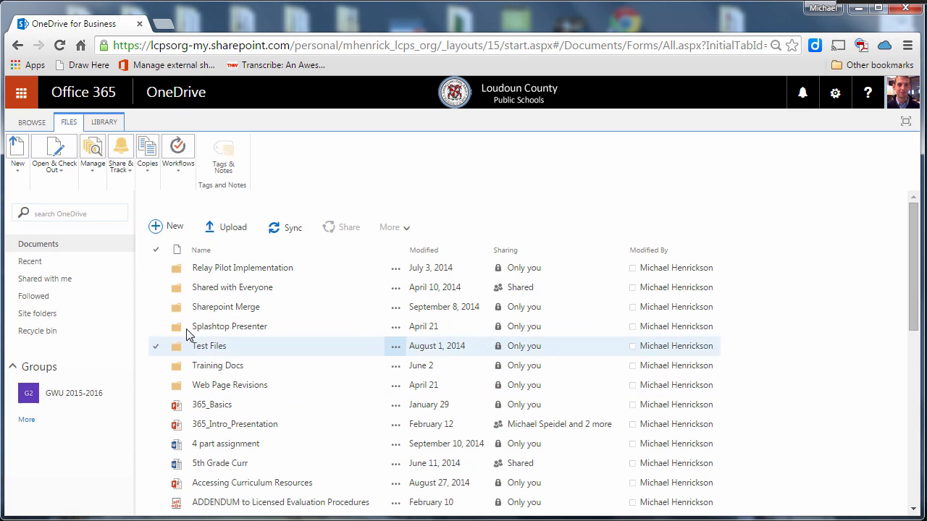
click(156, 267)
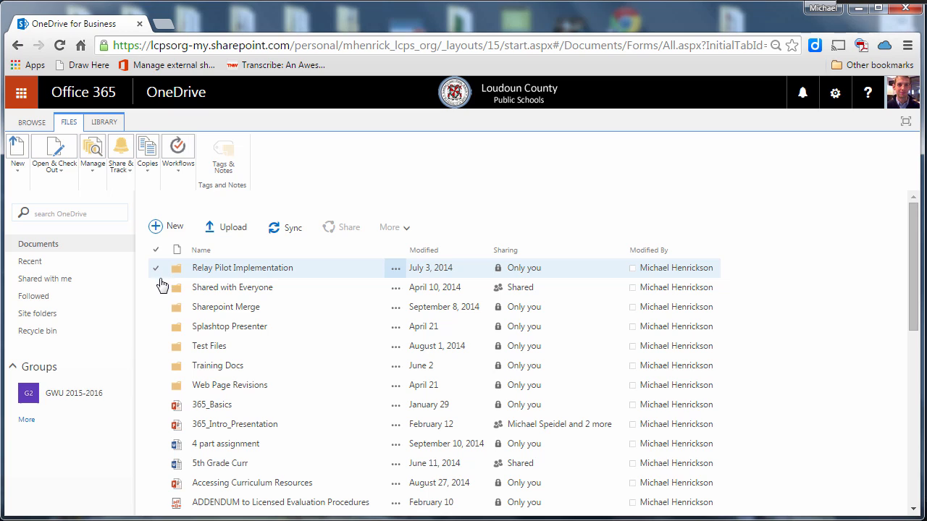
click(157, 346)
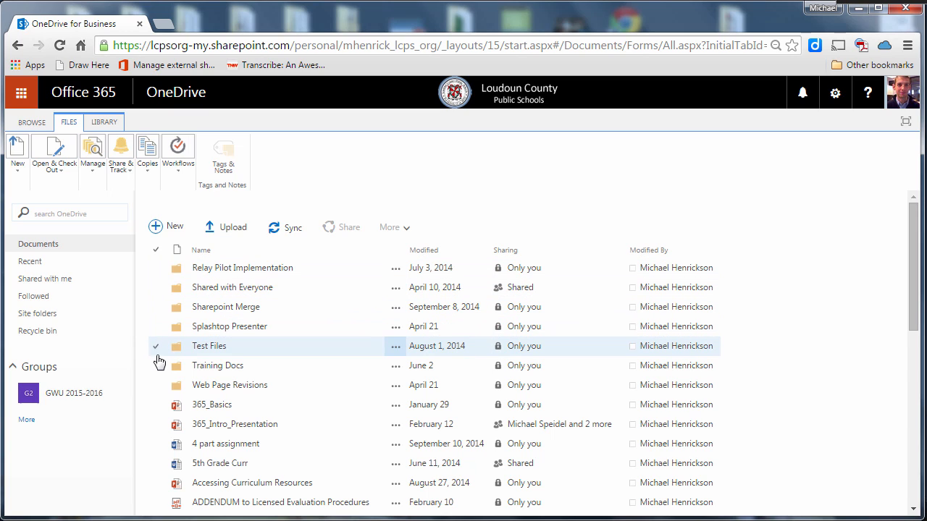
click(156, 365)
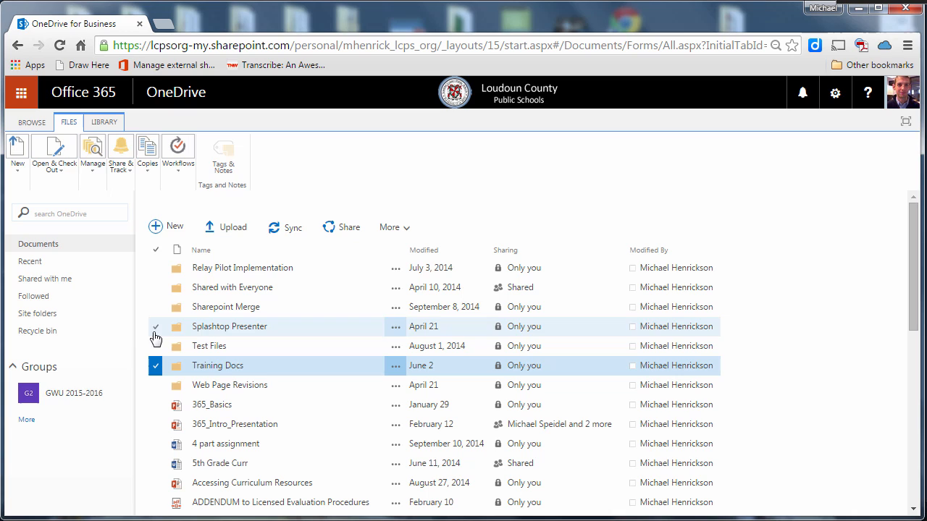
click(156, 337)
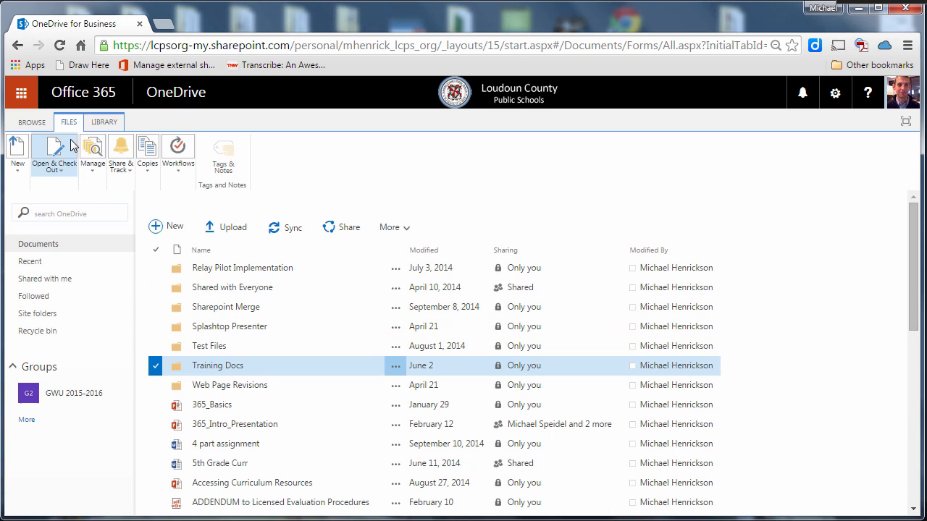
click(120, 152)
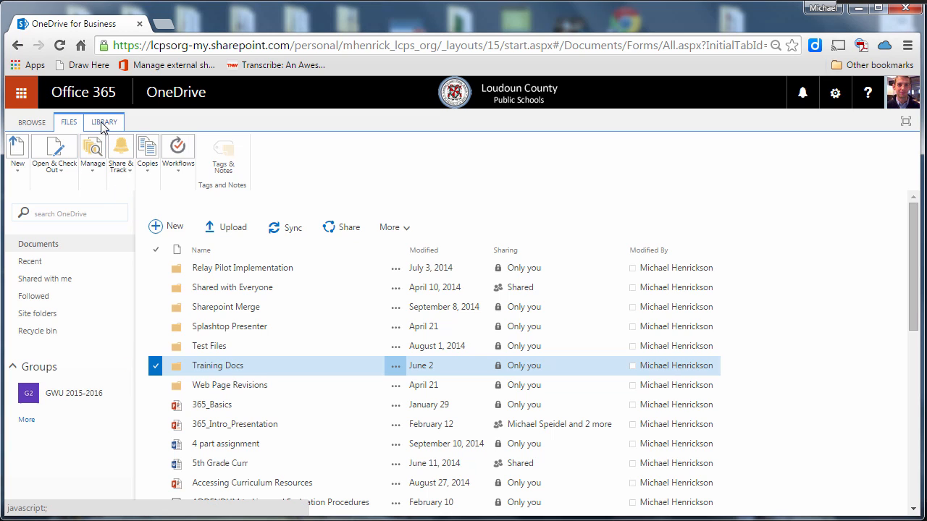
- Start a new alert on the whole Documents library from the LIBRARY Share & Track Alert Me menu
click(104, 122)
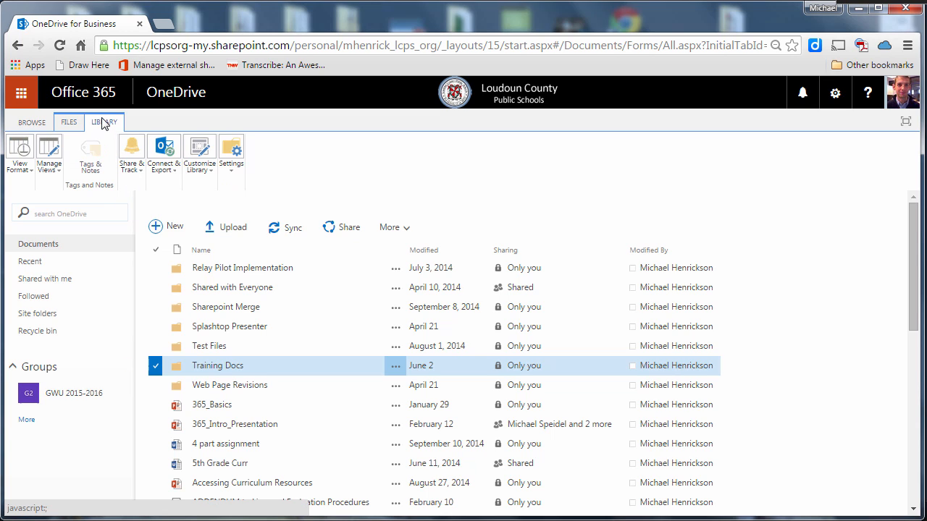
mouse_move(107, 128)
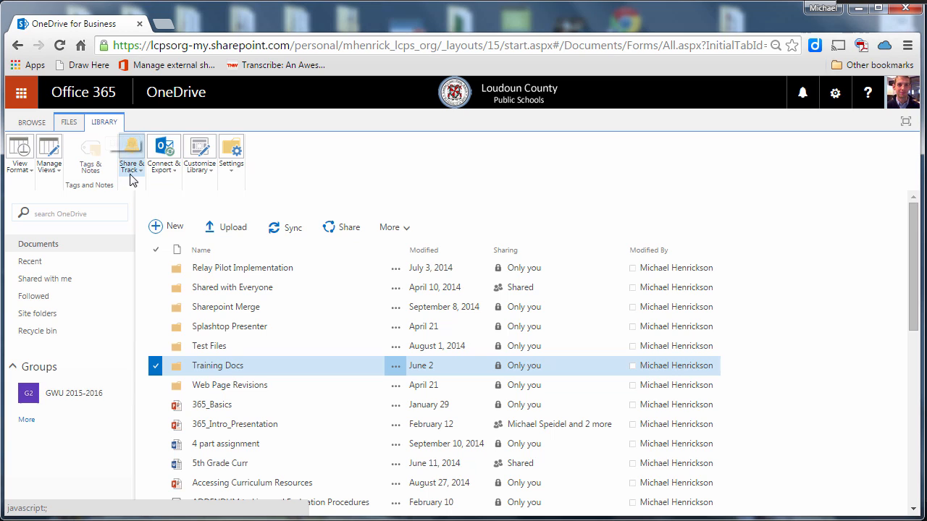
click(130, 154)
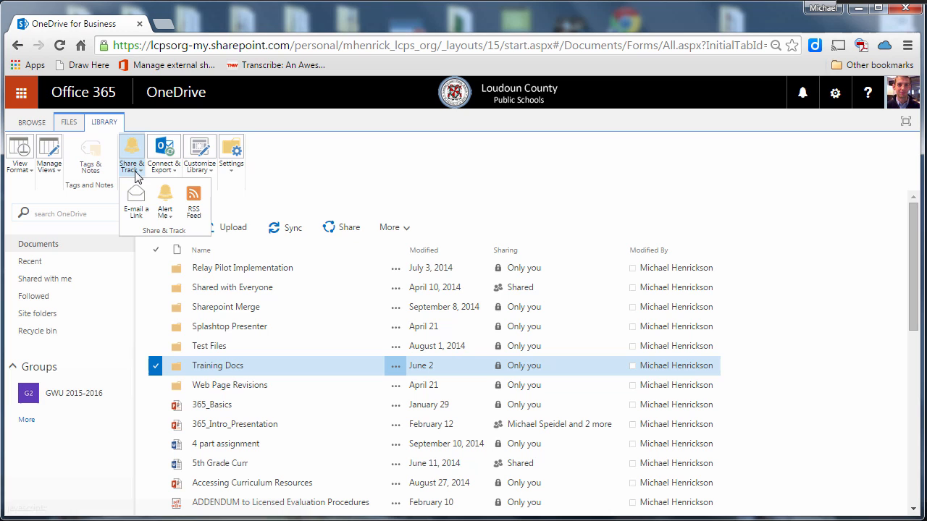
click(165, 200)
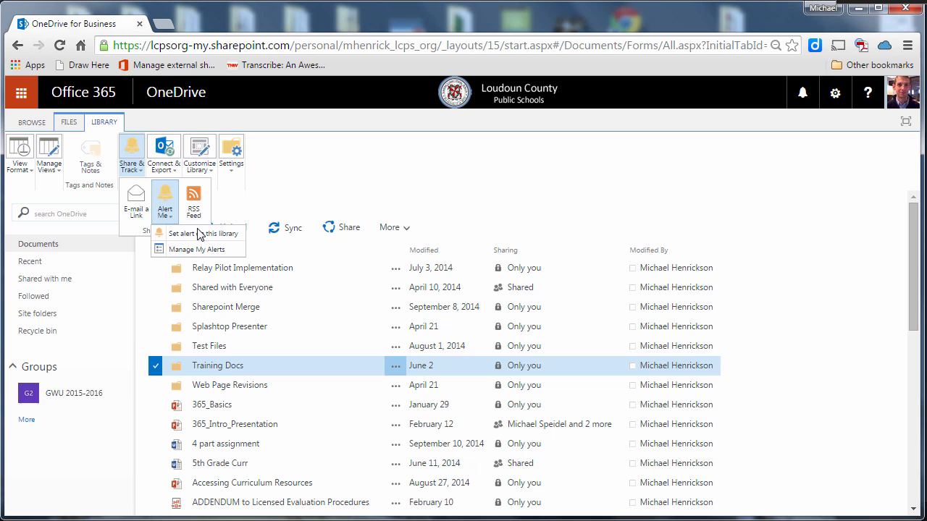
click(199, 233)
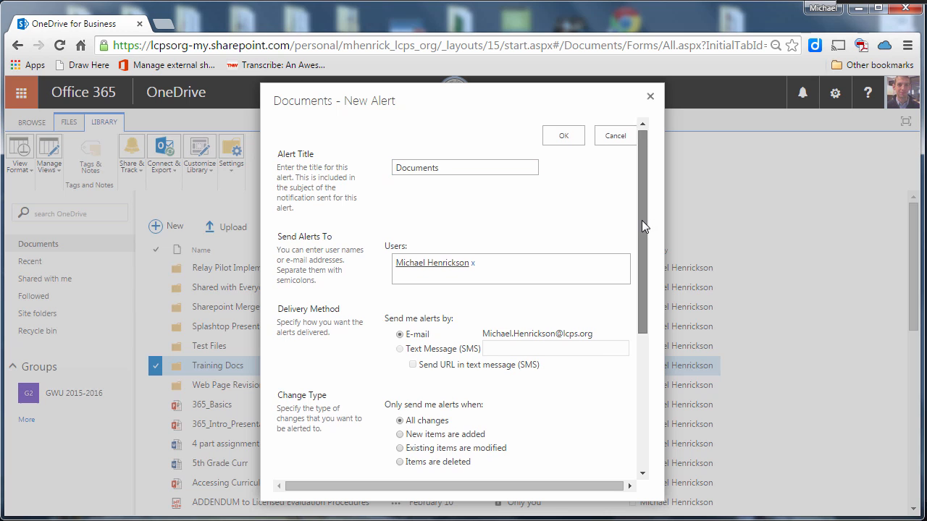
- Confirm the Documents library alert with defaults: All changes, Anything changes, sent immediately by e-mail
scroll(down, 3)
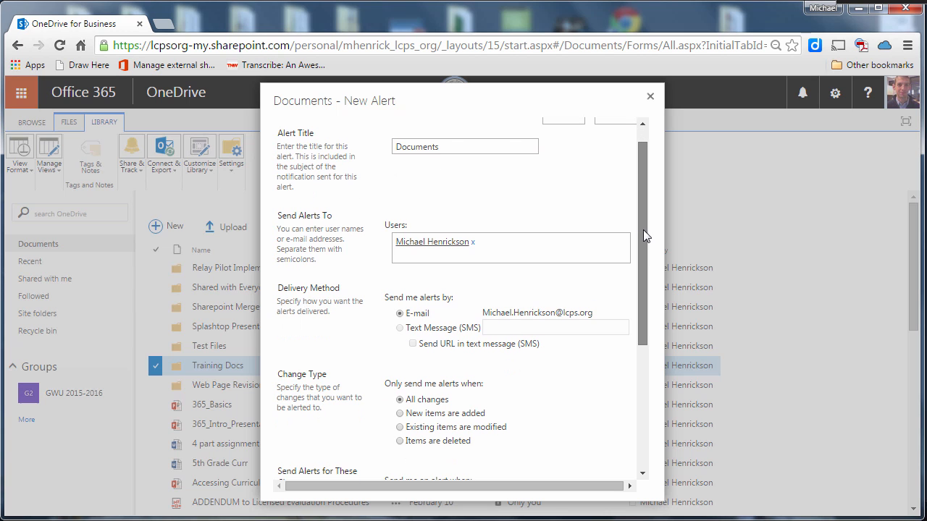
scroll(down, 3)
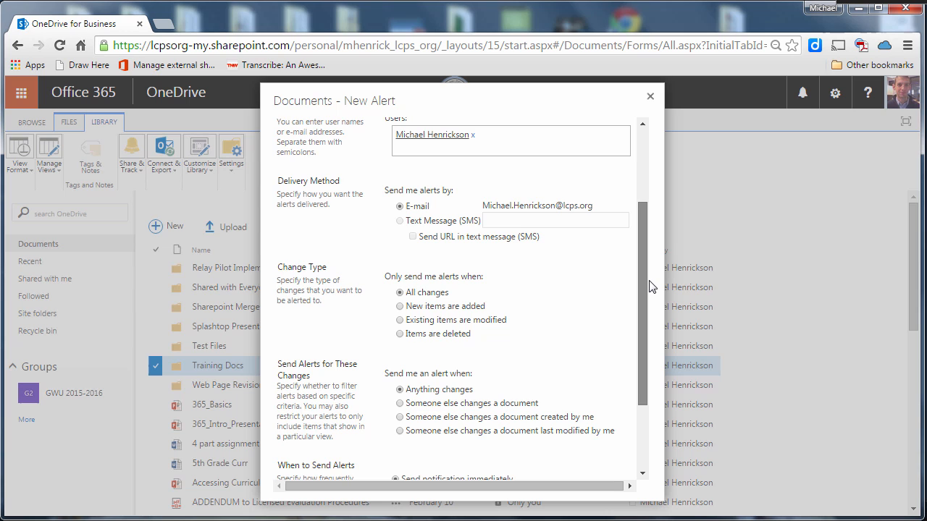
scroll(down, 3)
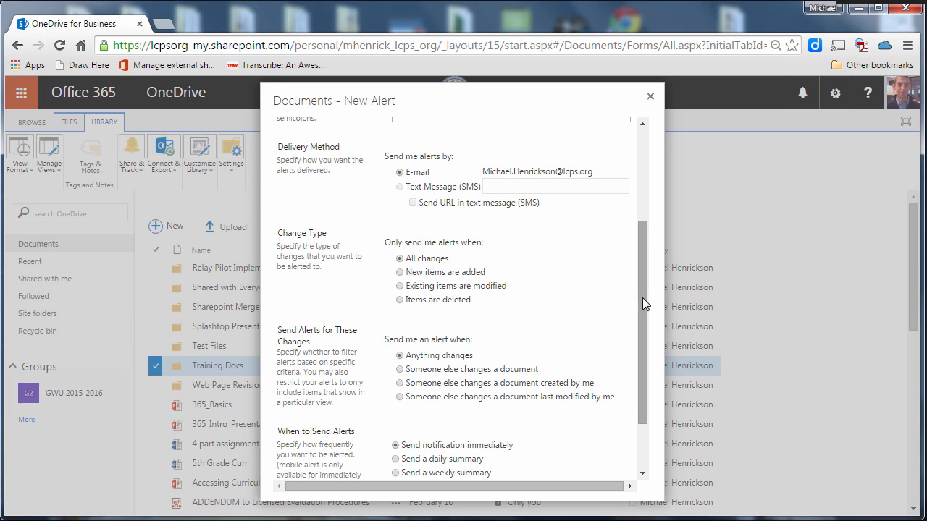
scroll(down, 3)
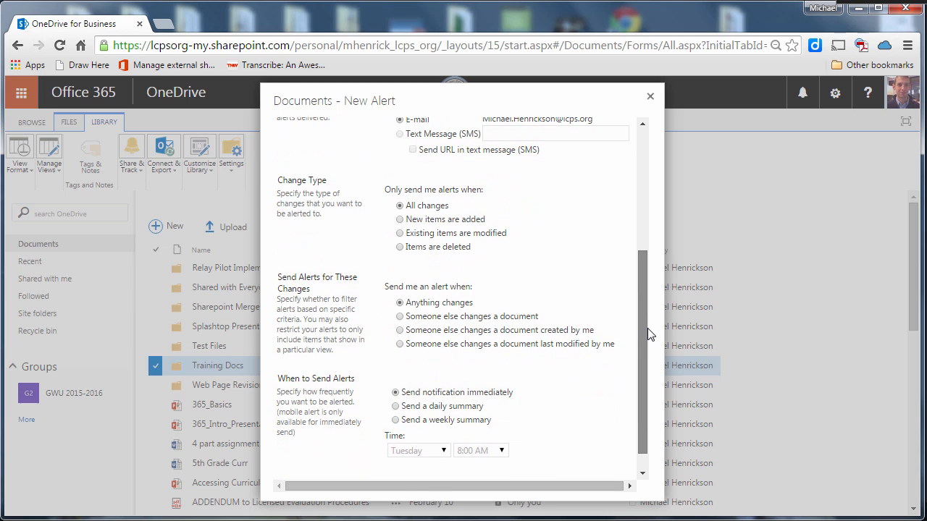
scroll(up, 3)
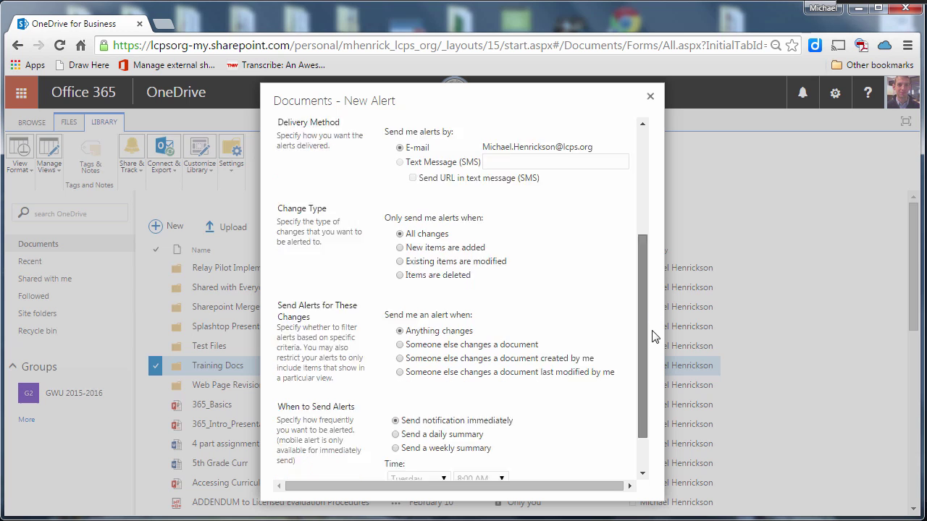
scroll(down, 3)
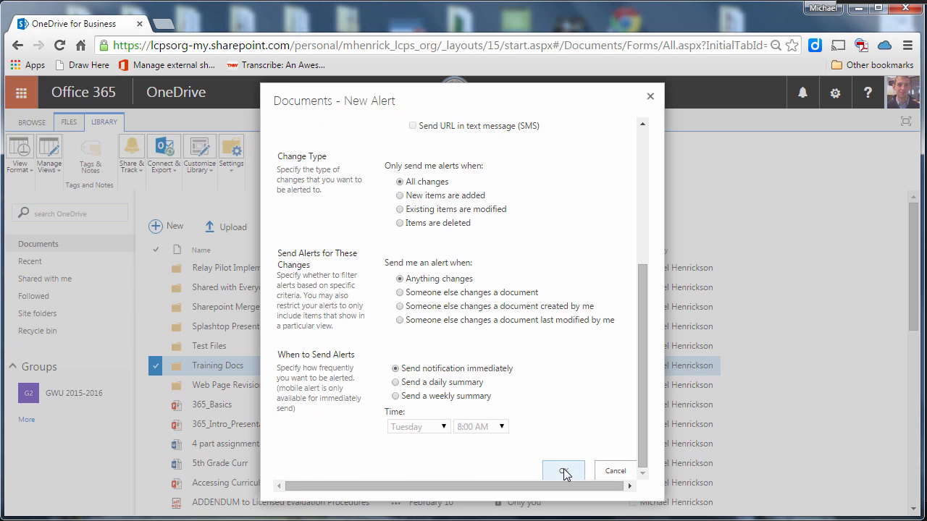
click(564, 471)
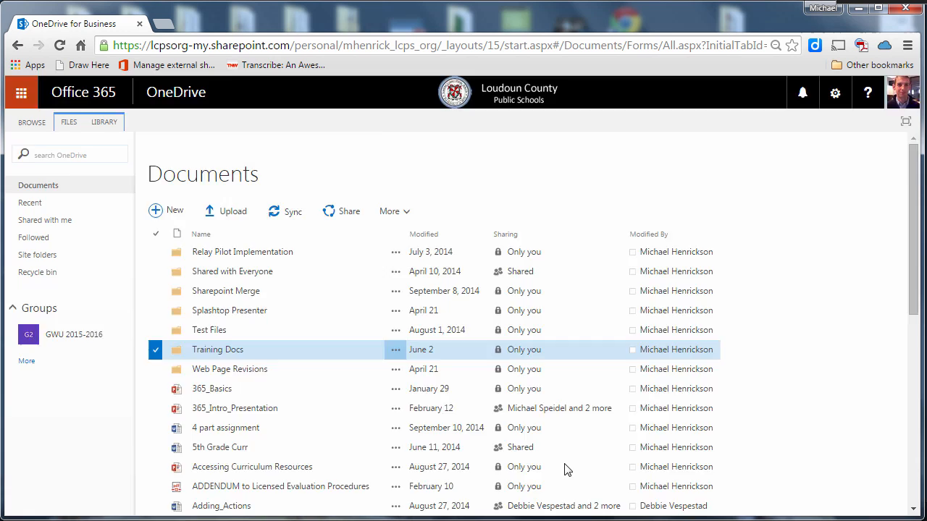
- Go to Manage My Alerts, listing the Documents alert and two 365_Basics alerts
click(104, 122)
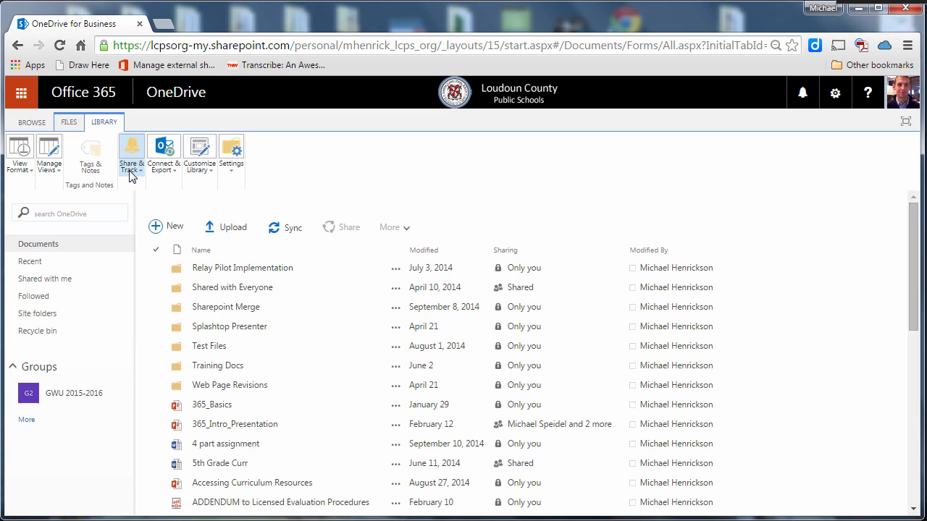
mouse_move(134, 158)
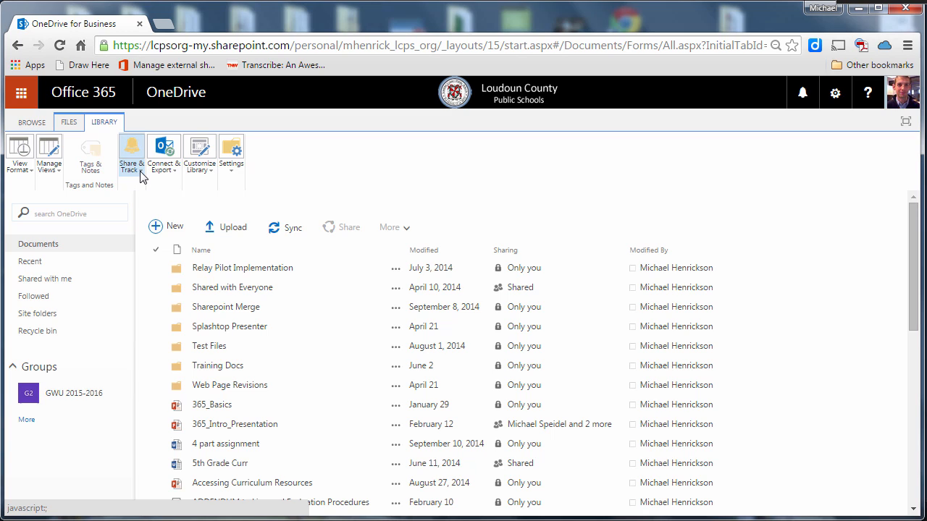
mouse_move(137, 177)
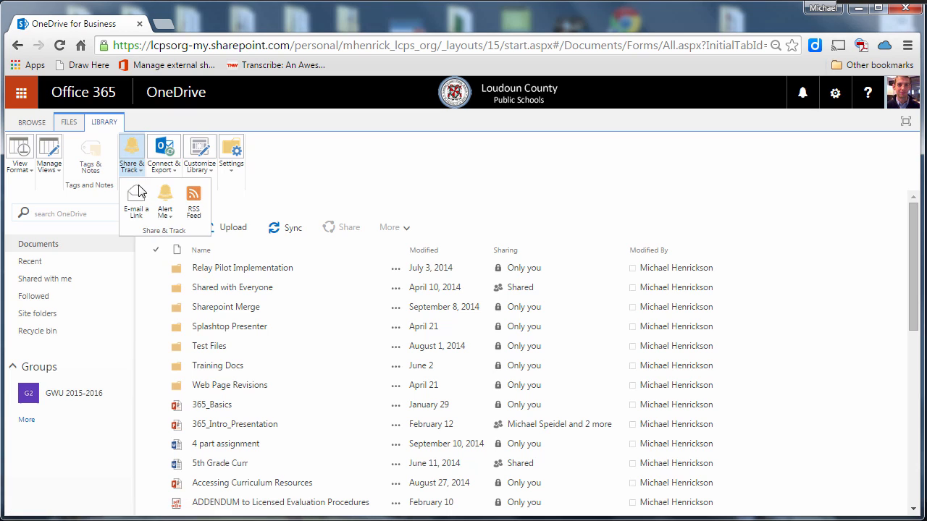
click(165, 203)
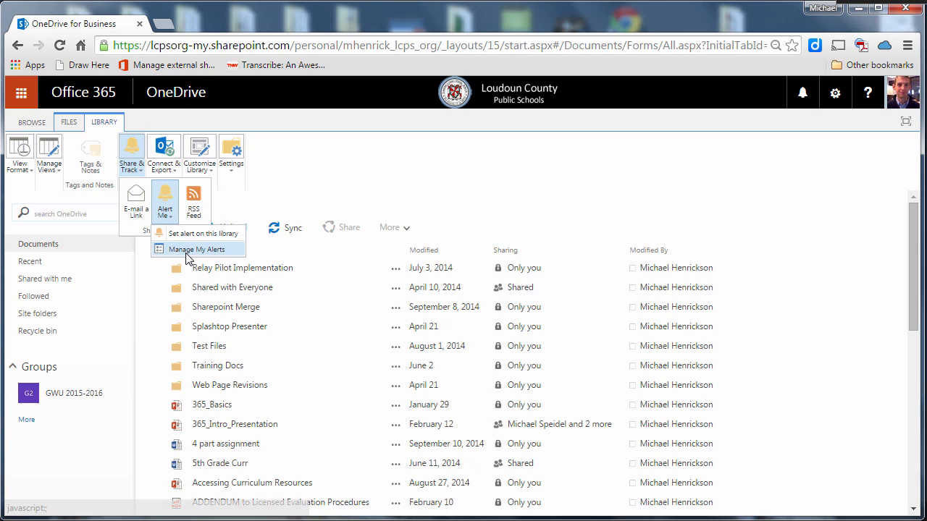
click(197, 249)
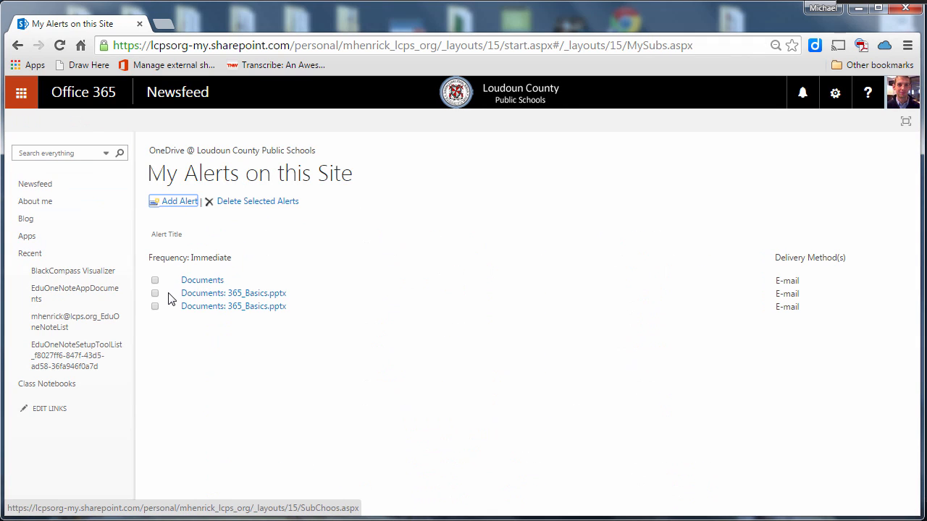
- Tick the Documents library alert and delete it, bringing up the confirmation prompt
click(155, 281)
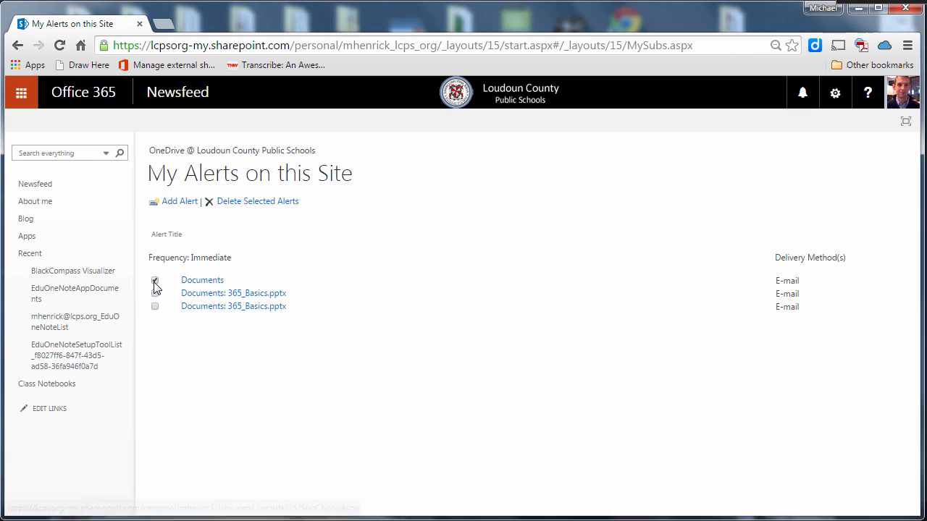
click(155, 279)
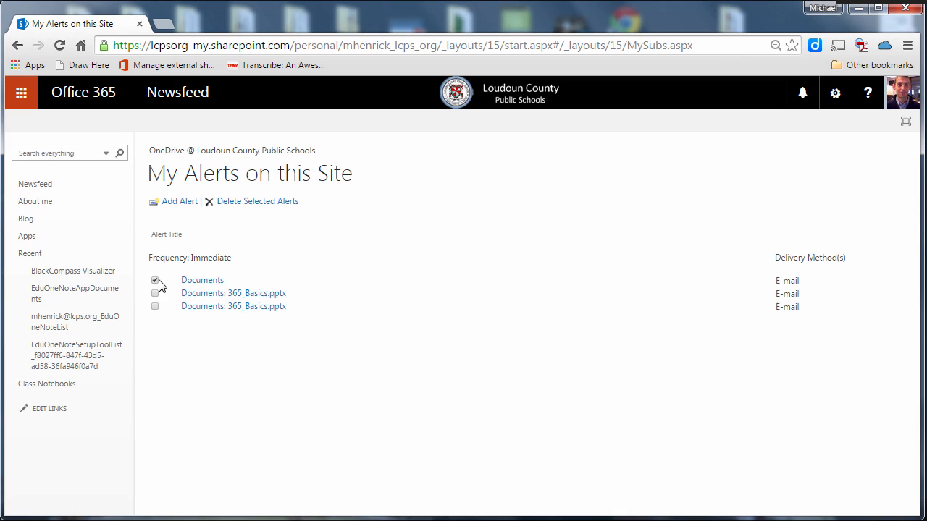
click(155, 281)
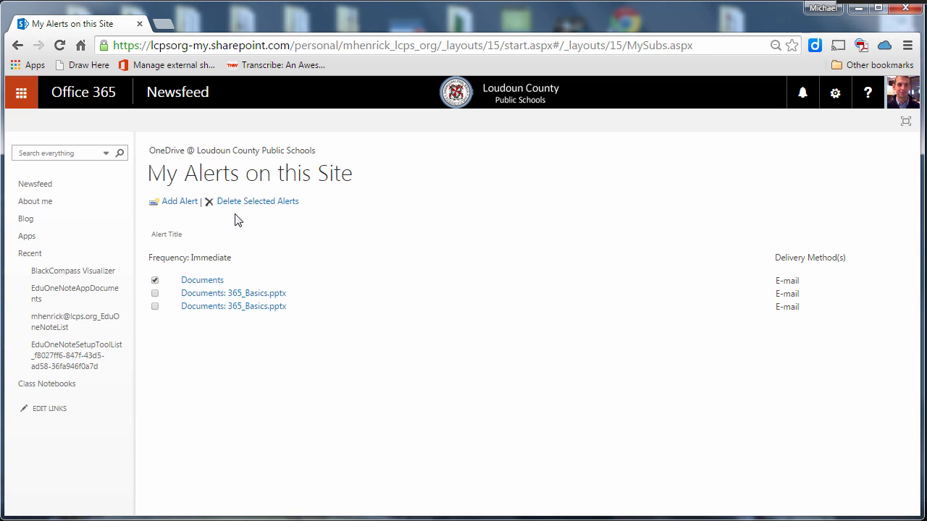
click(257, 201)
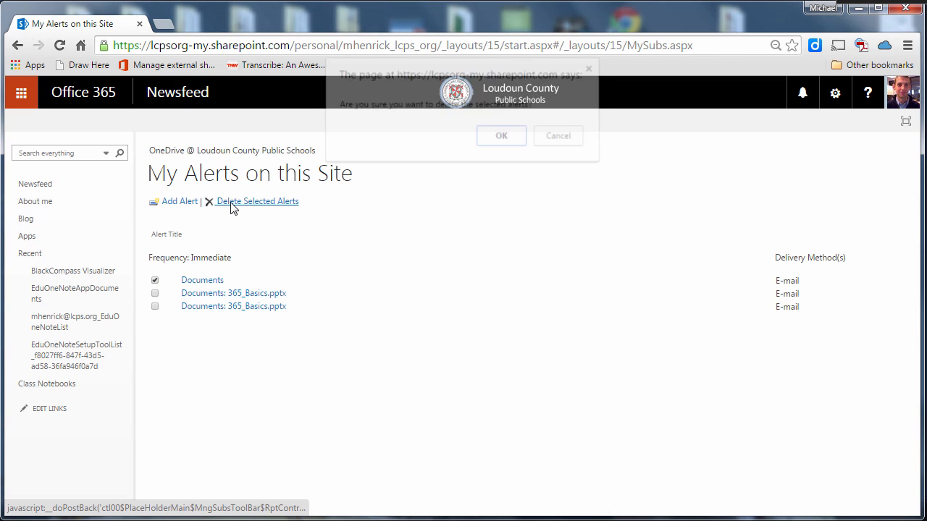